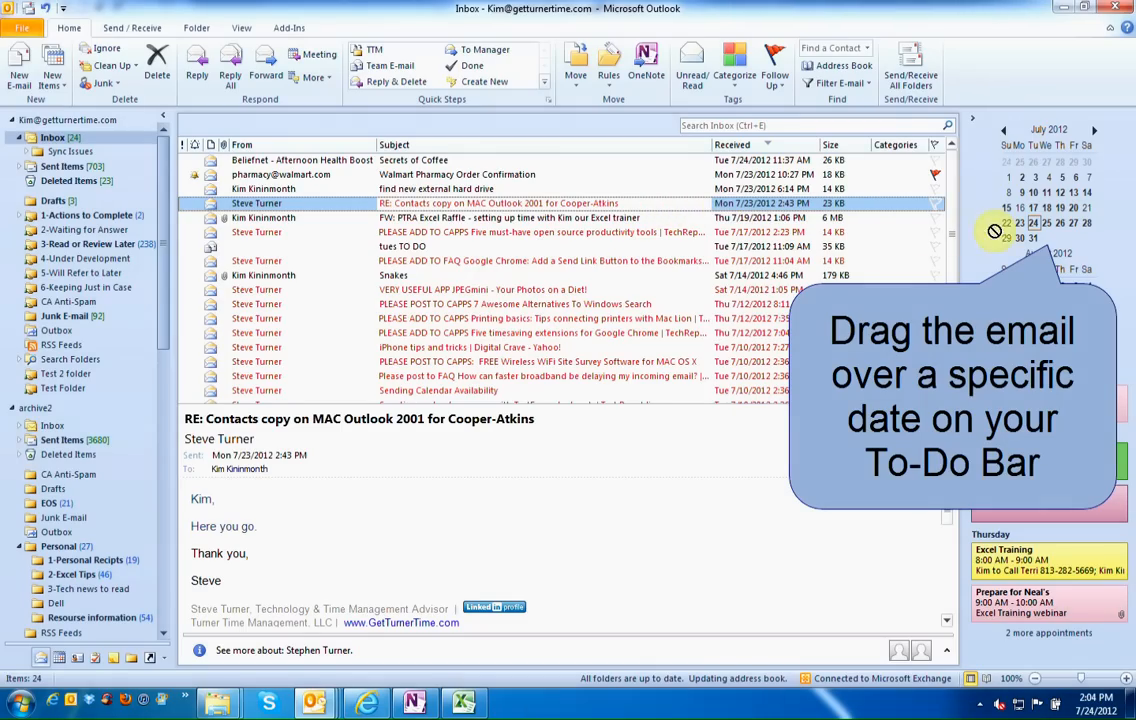
{"action": "mouse_move", "coordinate": [1048, 222]}
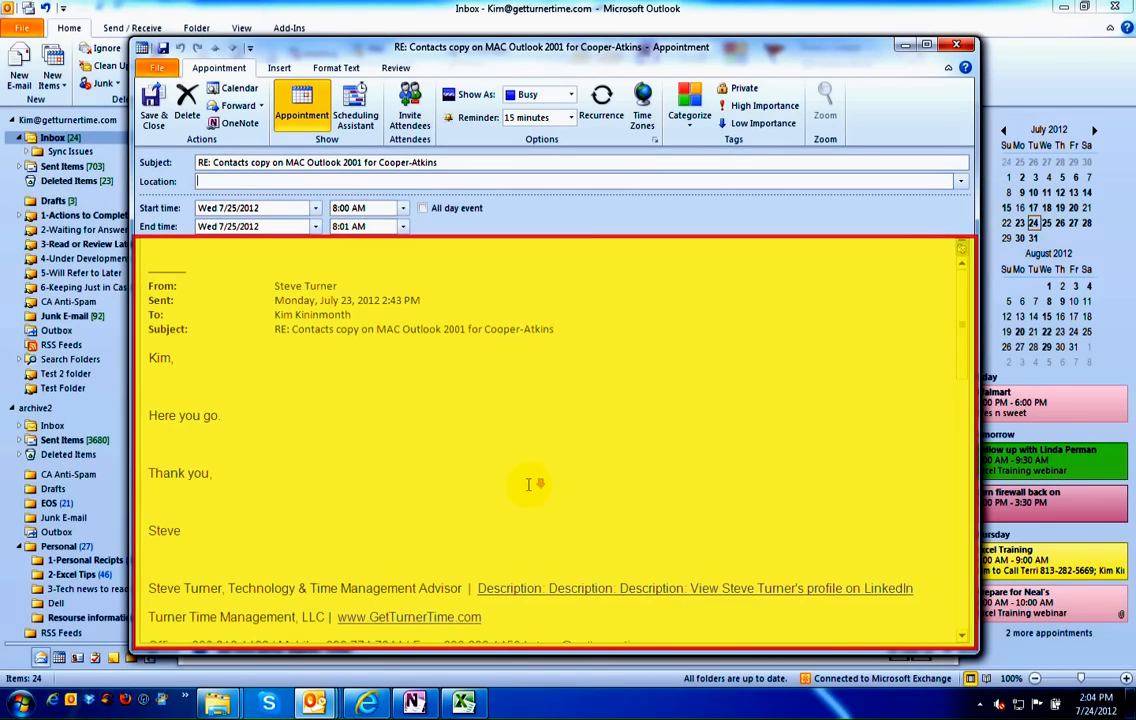
{"action": "scroll", "scroll_direction": "down", "scroll_amount": 3}
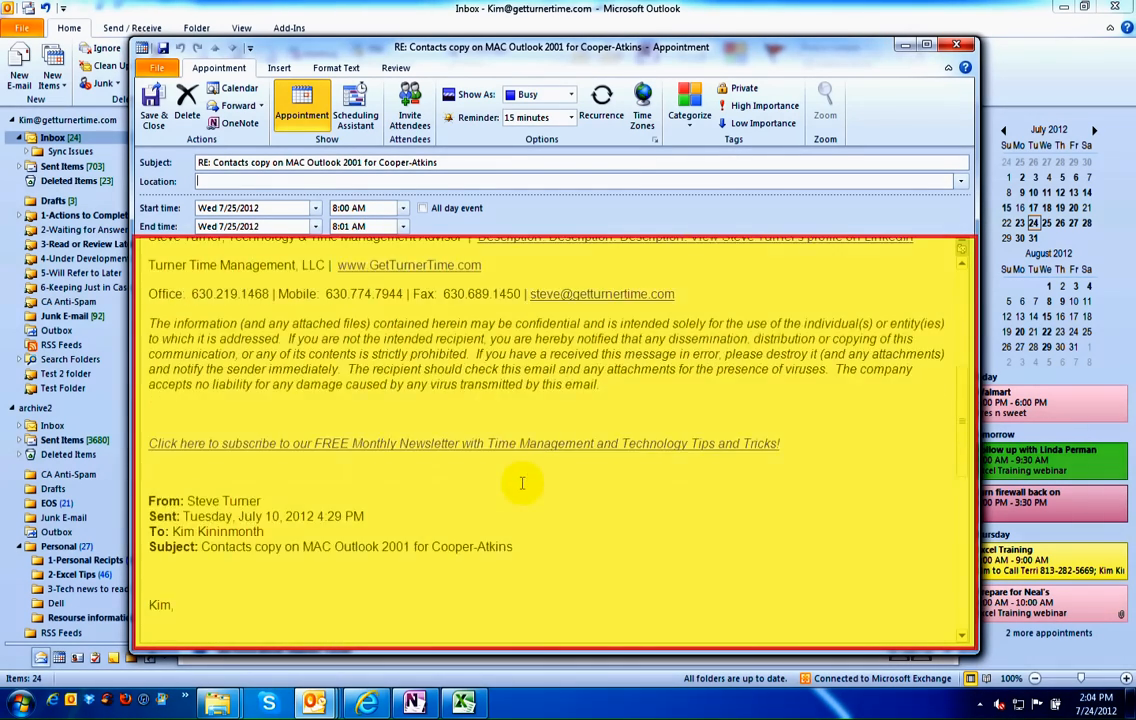
{"action": "scroll", "scroll_direction": "up", "scroll_amount": 3}
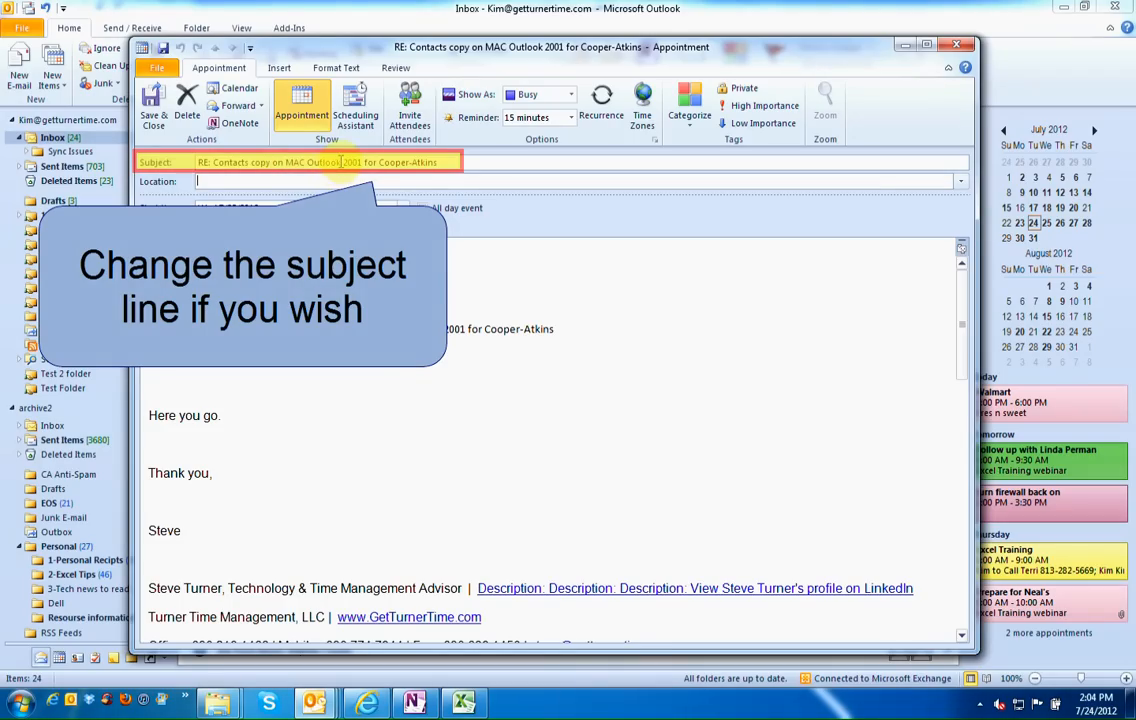
{"action": "left_click", "coordinate": [300, 181]}
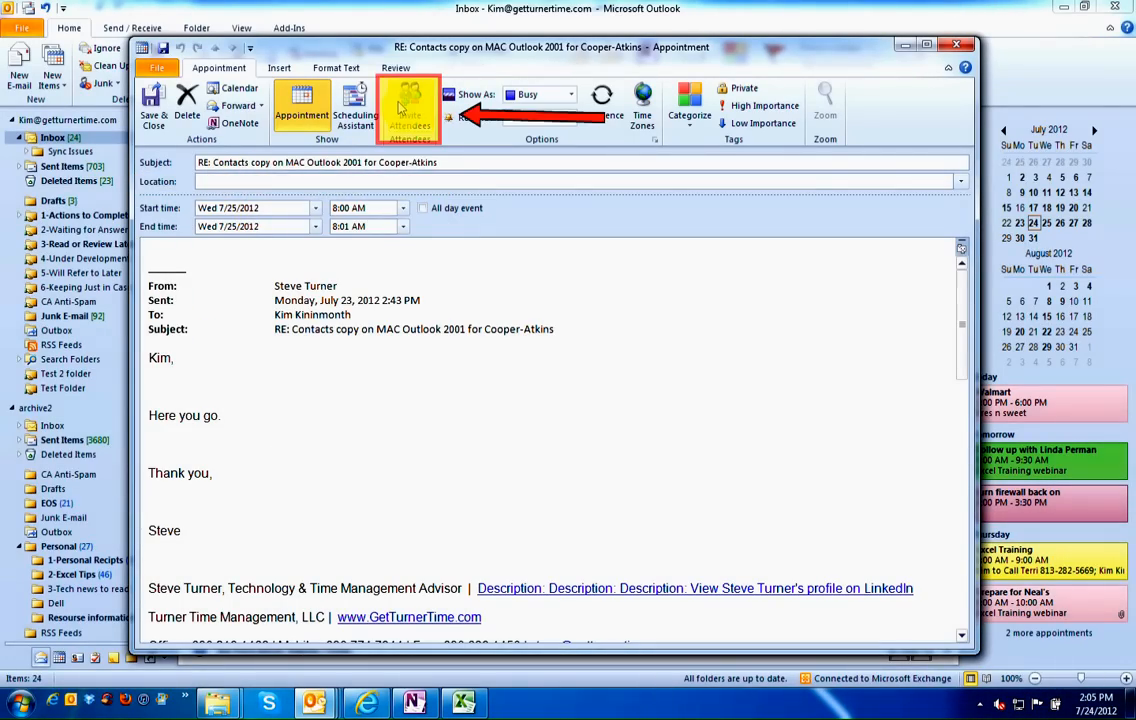
{"action": "left_click", "coordinate": [408, 105]}
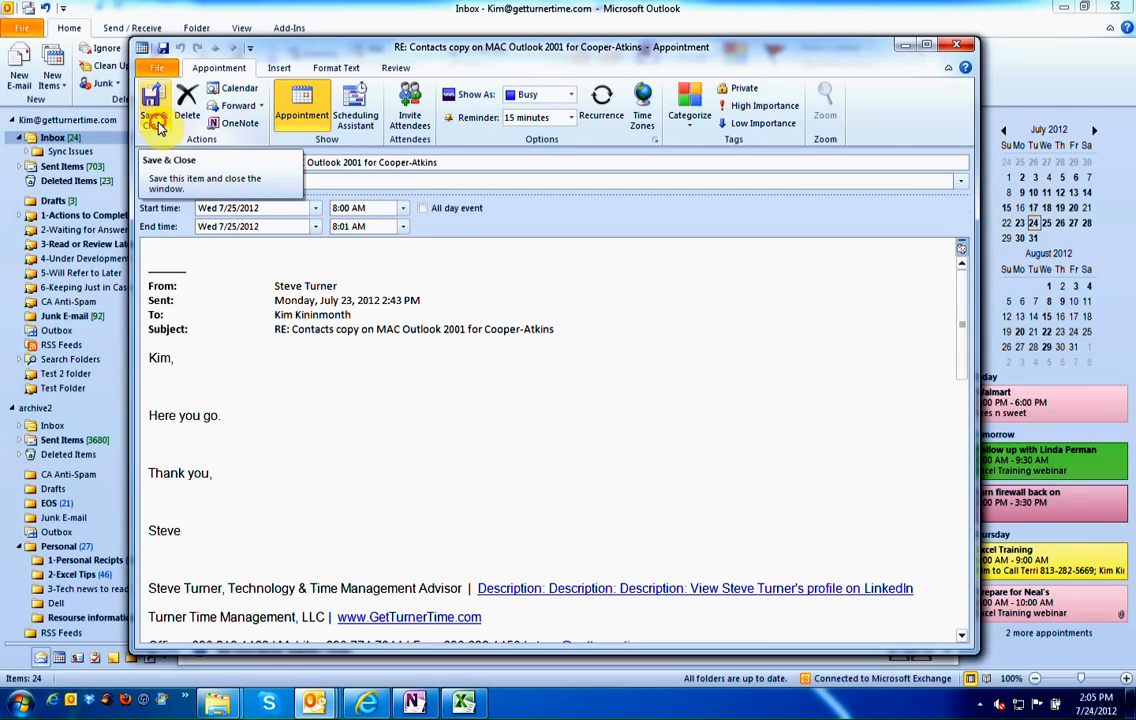
Step: Save and close the appointment, then reopen it from Wednesday, July 25 at 8:00 AM in the calendar week
{"action": "left_click", "coordinate": [150, 100]}
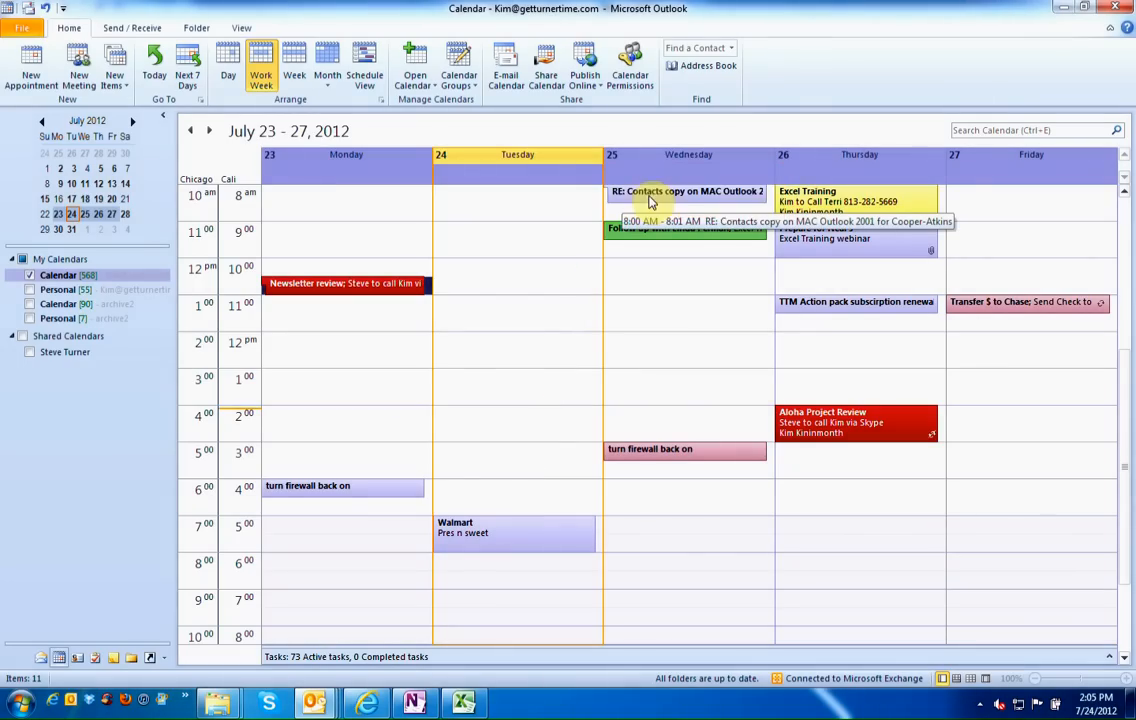
{"action": "double_click", "coordinate": [686, 191]}
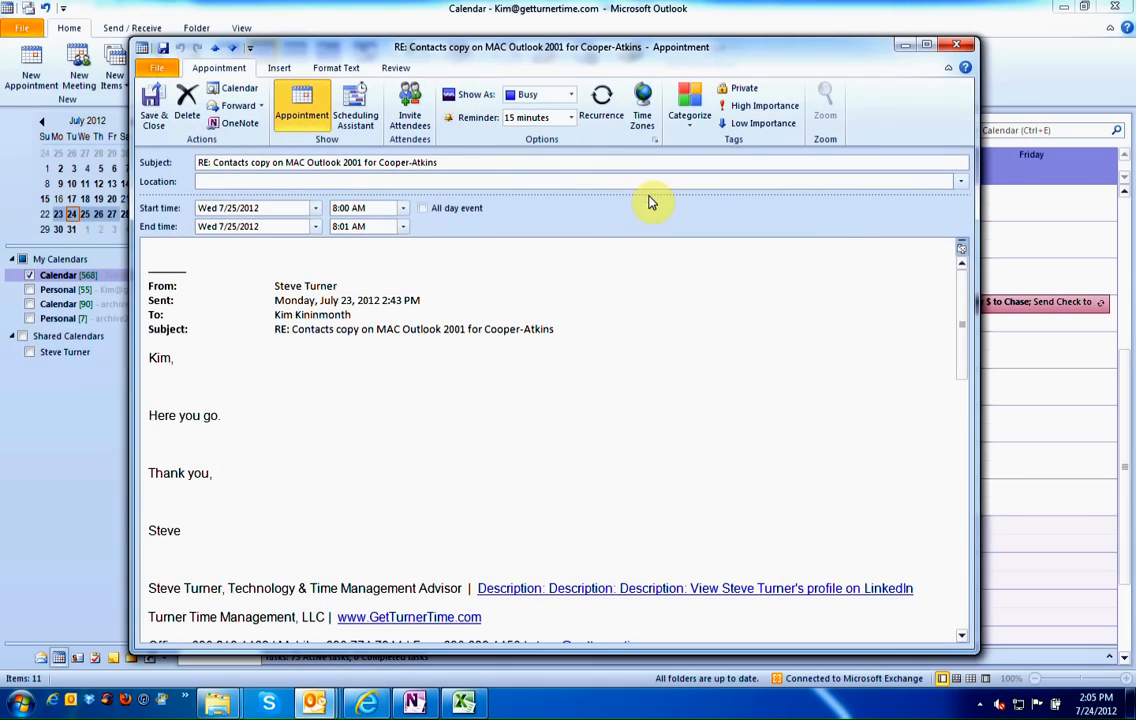
{"action": "mouse_move", "coordinate": [486, 506]}
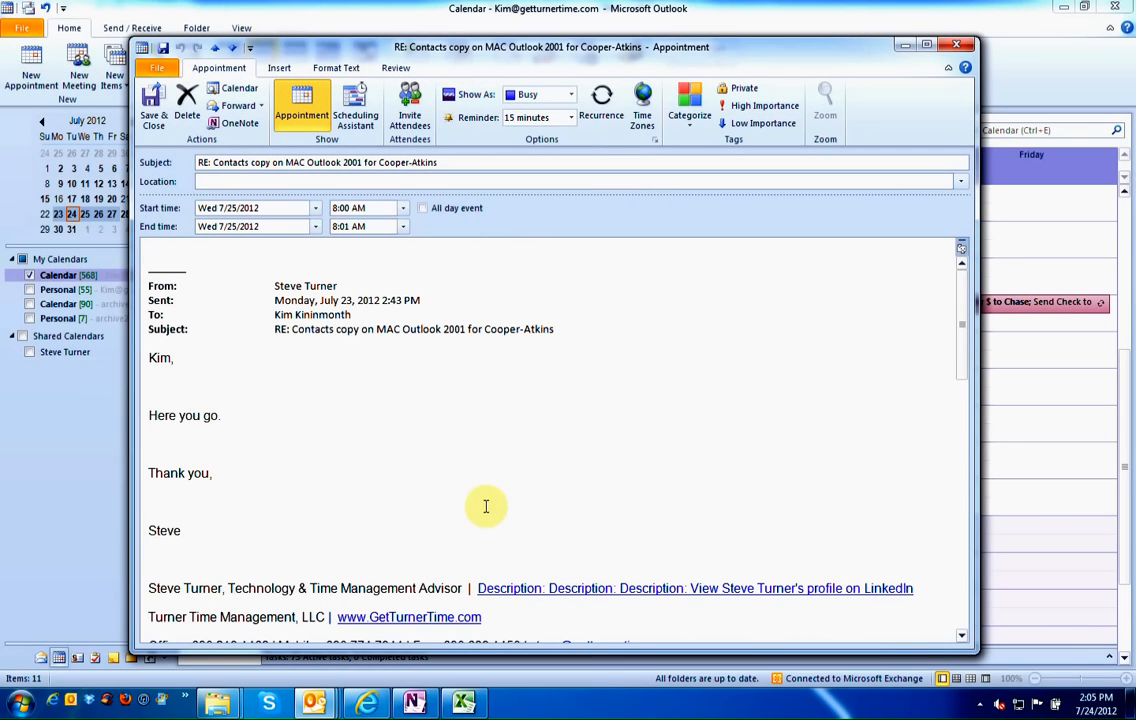